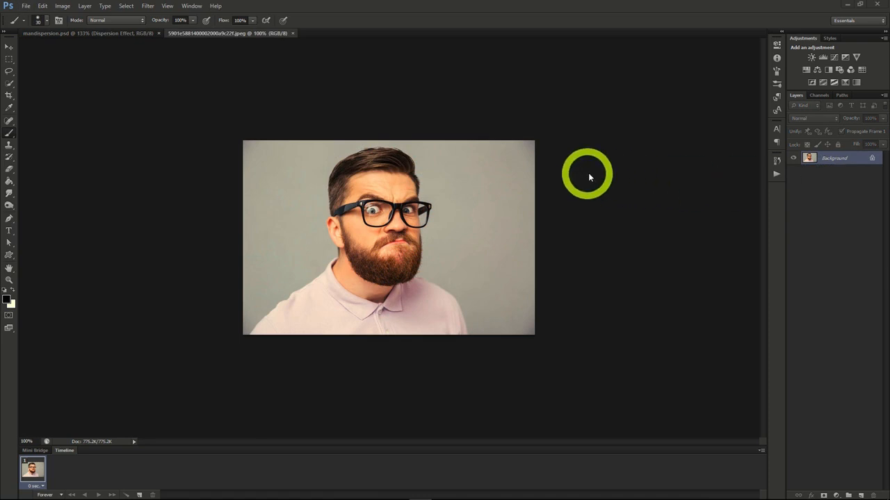
# Duplicate the Background photo layer into an identical copy layer.
pyautogui.rightClick(834, 158)
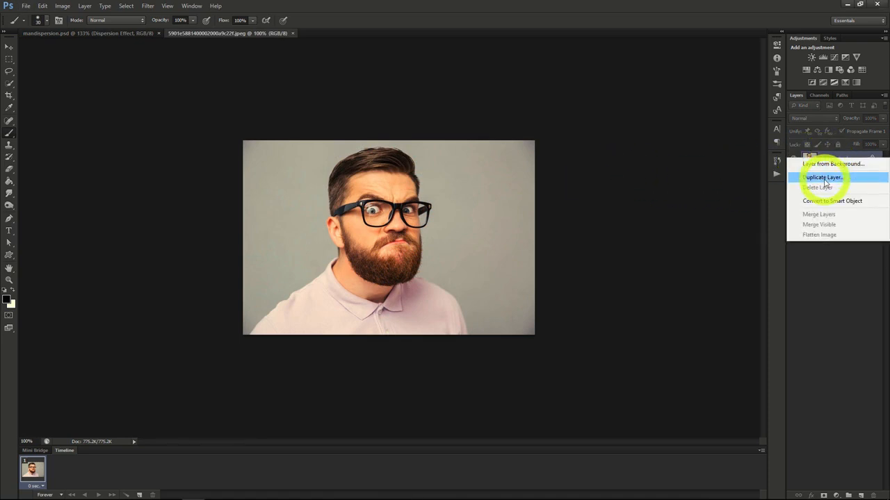
pyautogui.click(823, 178)
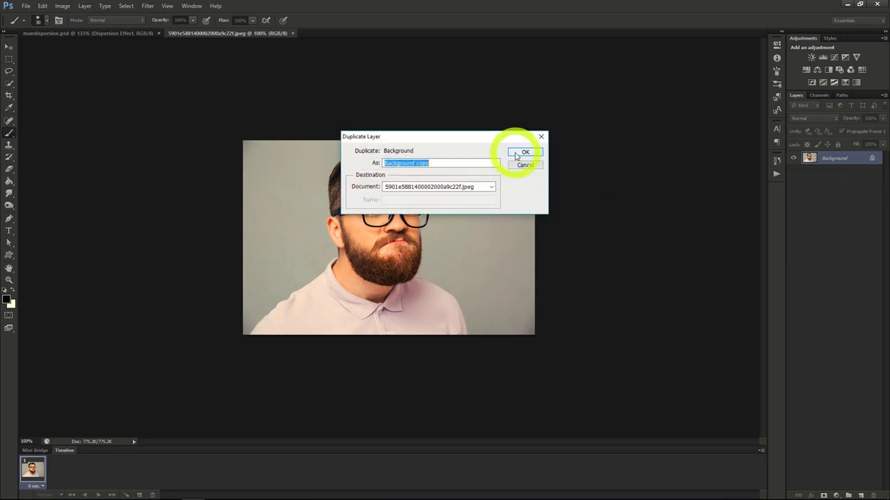
pyautogui.click(525, 152)
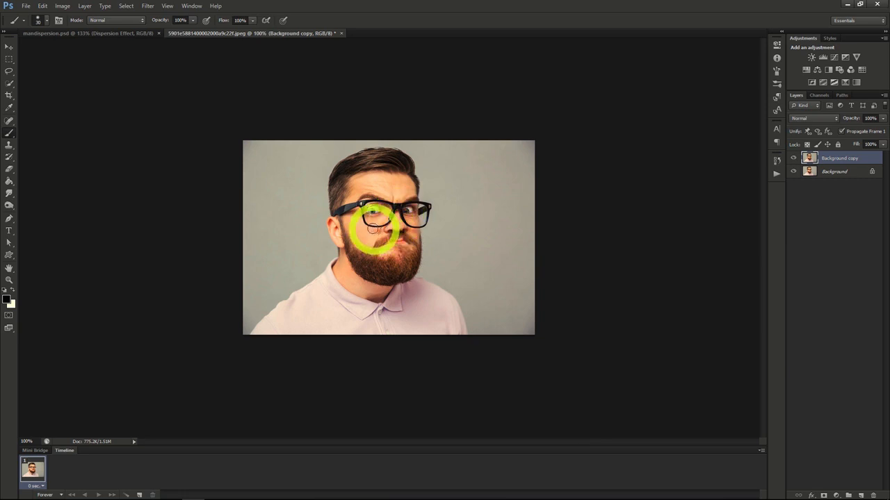
# Draw a rough Lasso selection around the man on the original Background layer.
pyautogui.click(10, 83)
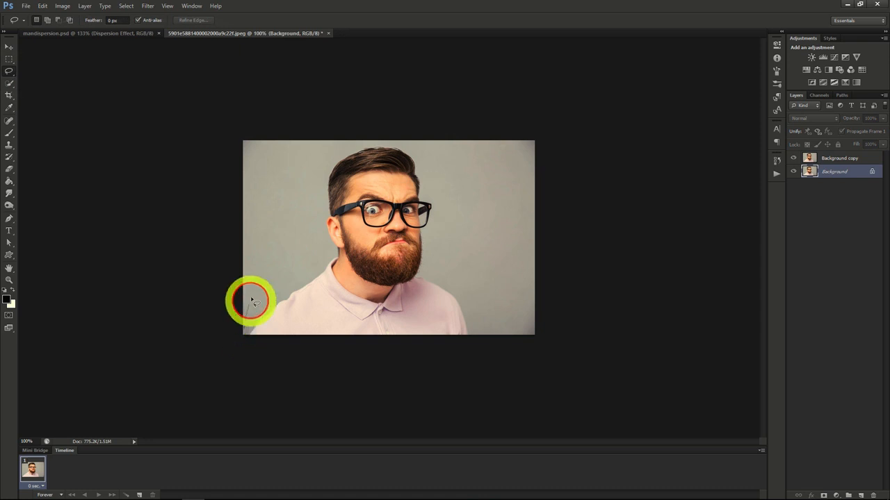
pyautogui.moveTo(250, 300); pyautogui.dragTo(380, 142)
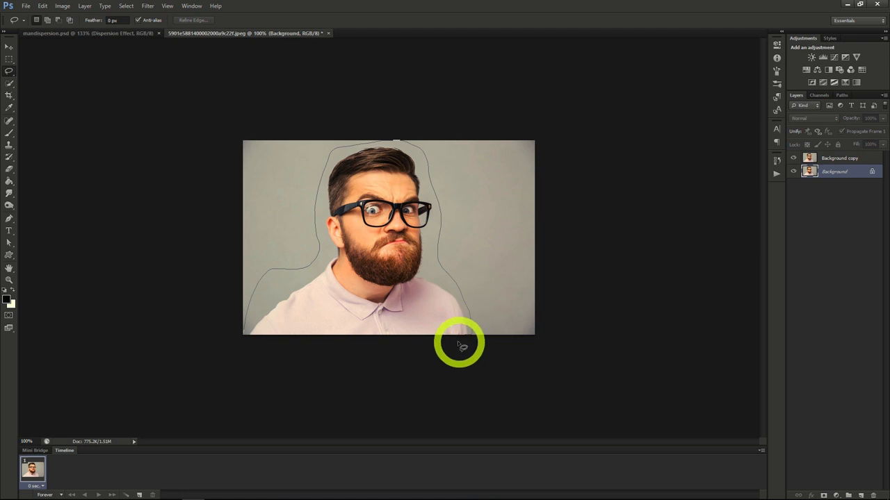
pyautogui.click(248, 326)
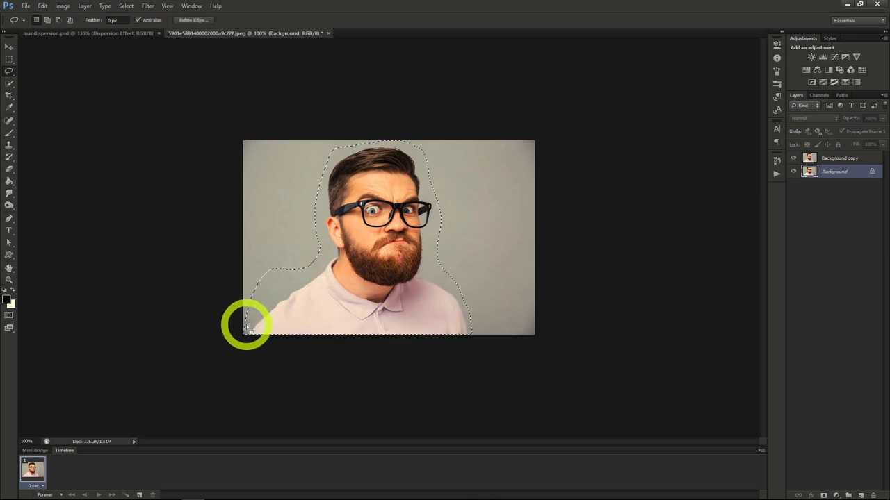
# Fill the man's selected area with Content-Aware grey backdrop.
pyautogui.rightClick(341, 292)
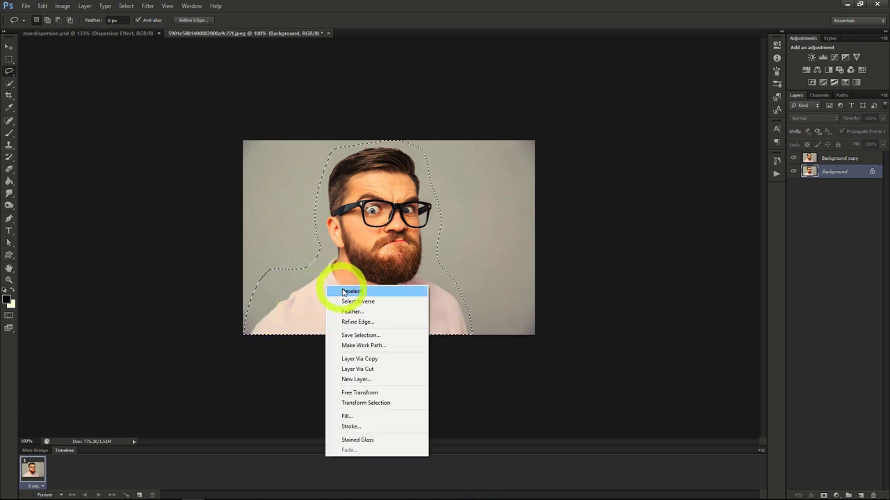
pyautogui.click(347, 416)
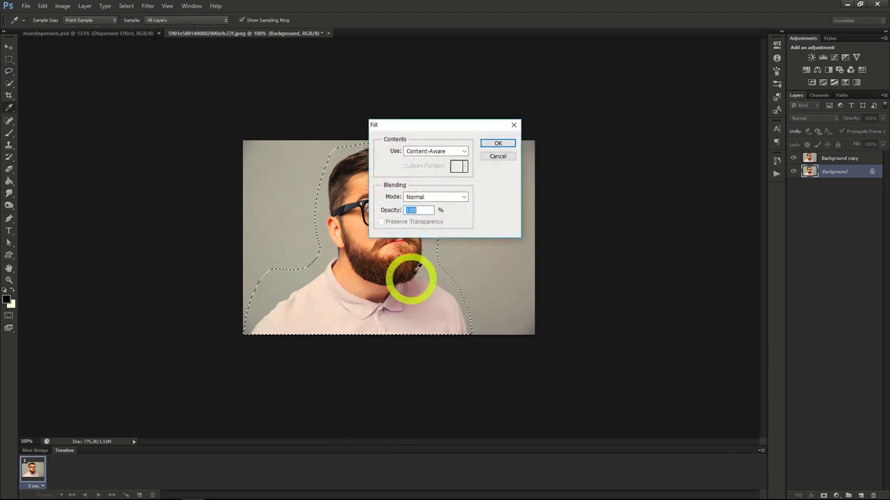
pyautogui.click(498, 144)
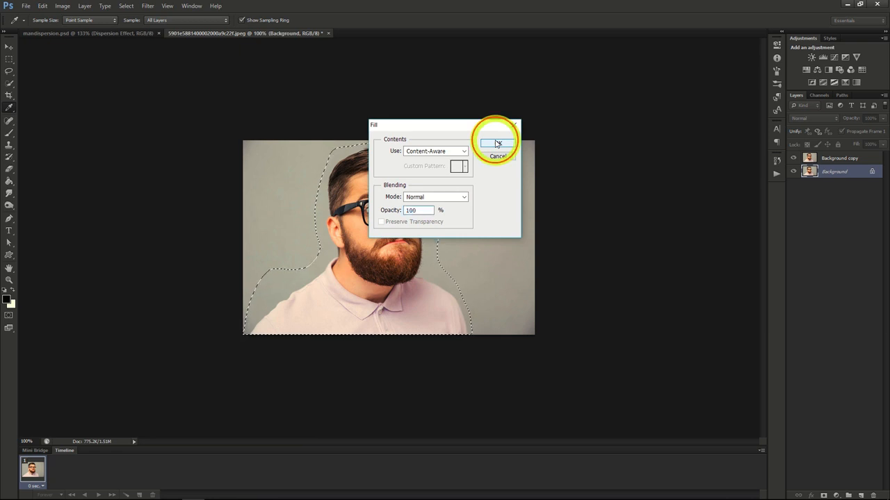
pyautogui.click(495, 144)
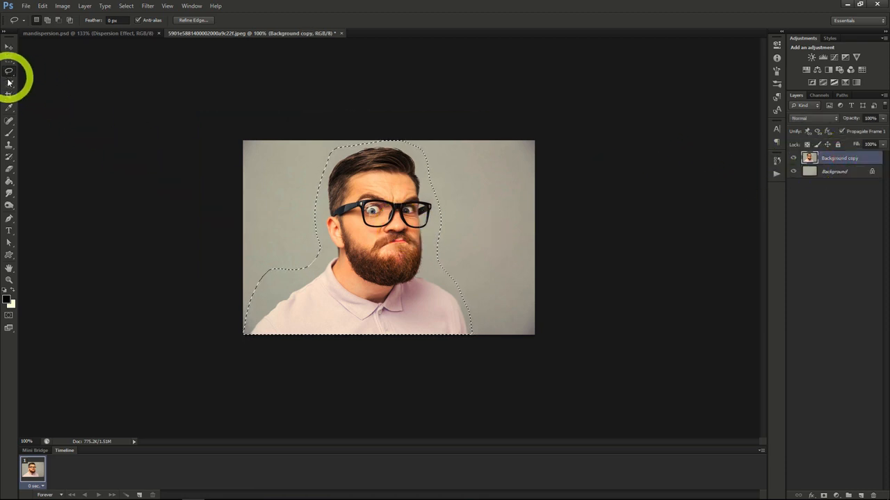
# Deselect, then Quick-Select the man's face, hair, glasses, beard and shirt on the copy layer.
pyautogui.rightClick(294, 206)
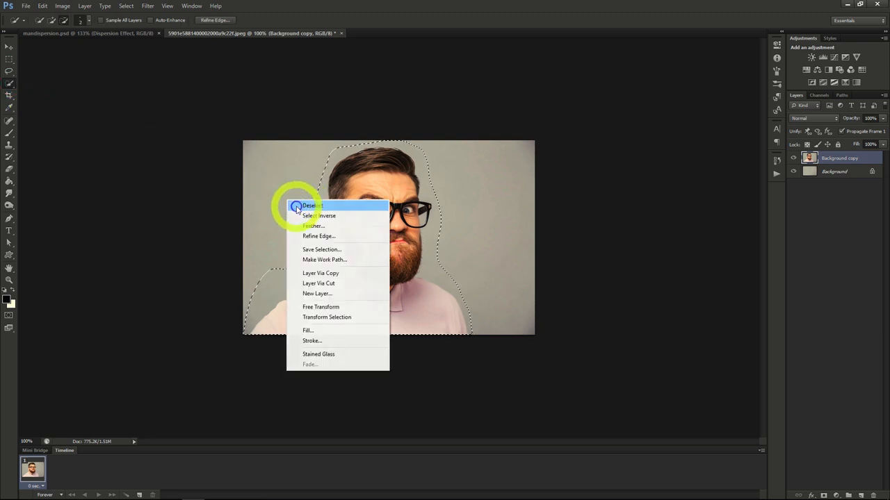
pyautogui.click(311, 205)
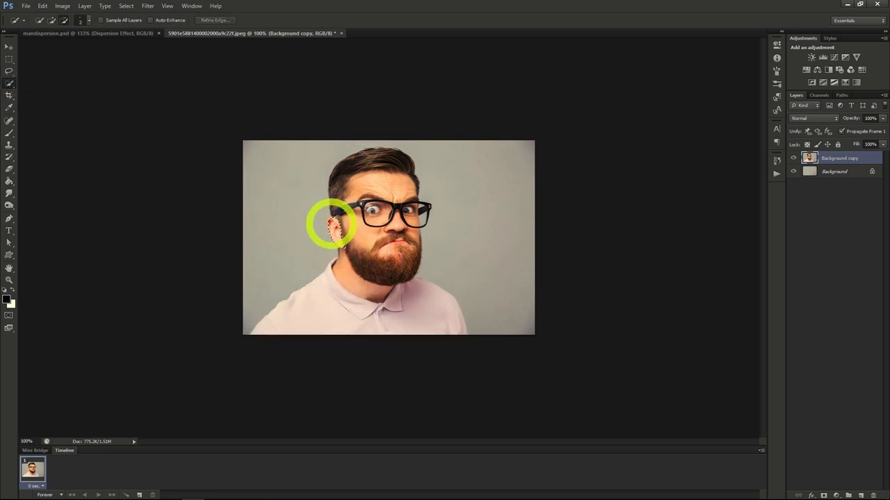
pyautogui.moveTo(332, 225); pyautogui.dragTo(339, 168)
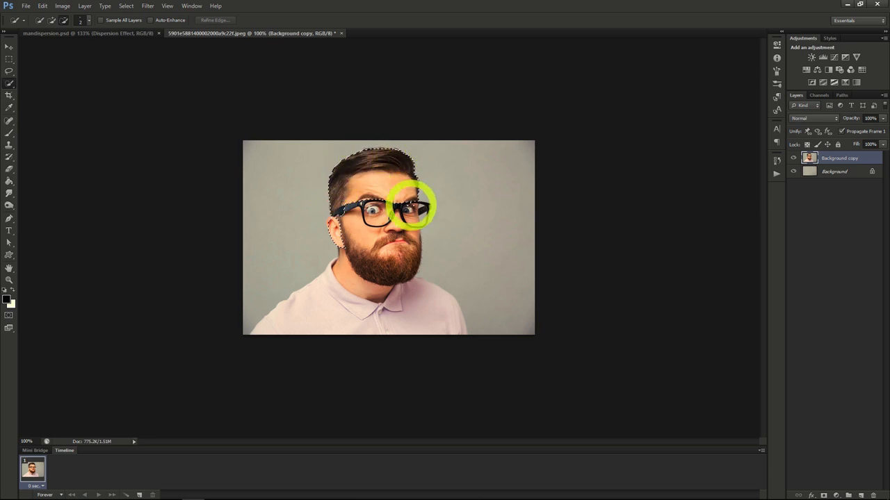
pyautogui.moveTo(415, 206); pyautogui.dragTo(410, 271)
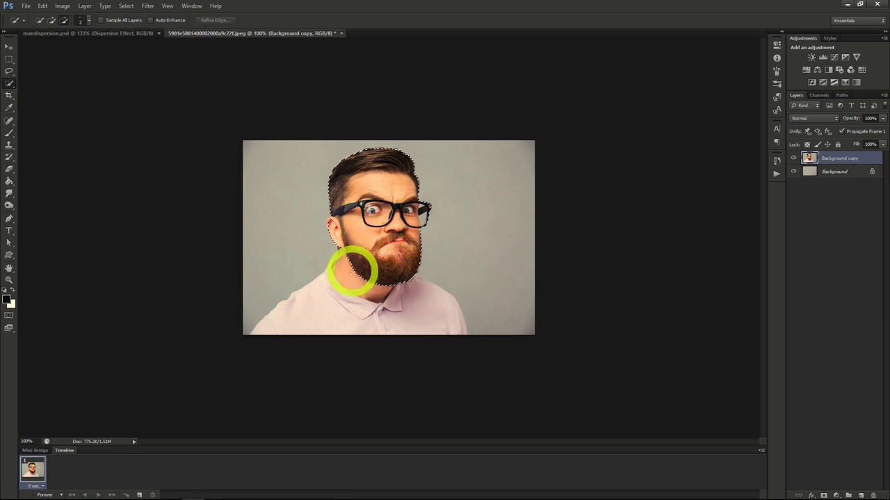
pyautogui.moveTo(355, 271); pyautogui.dragTo(415, 317)
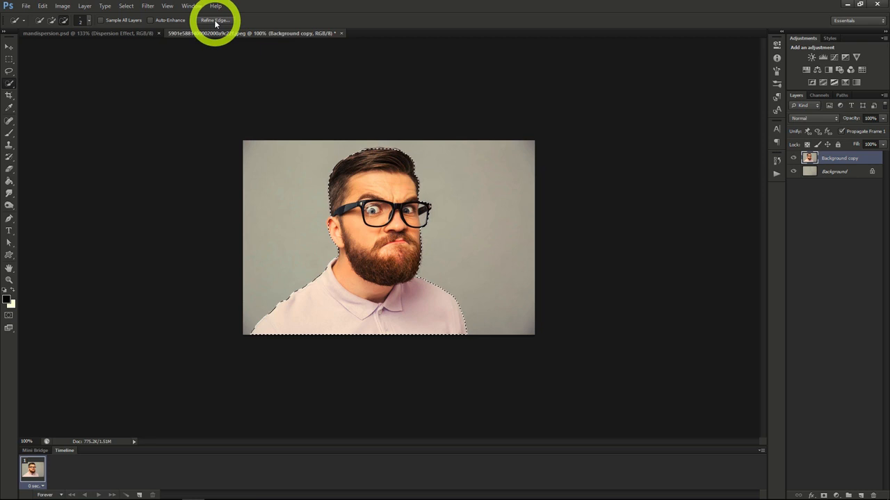
# Refine the selection's edges and output it as a layer mask on the copy layer.
pyautogui.click(214, 19)
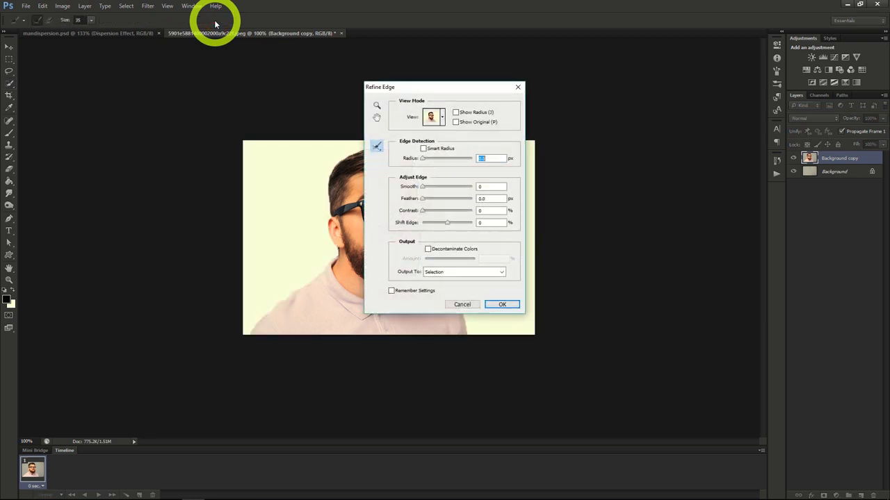
pyautogui.moveTo(386, 141)
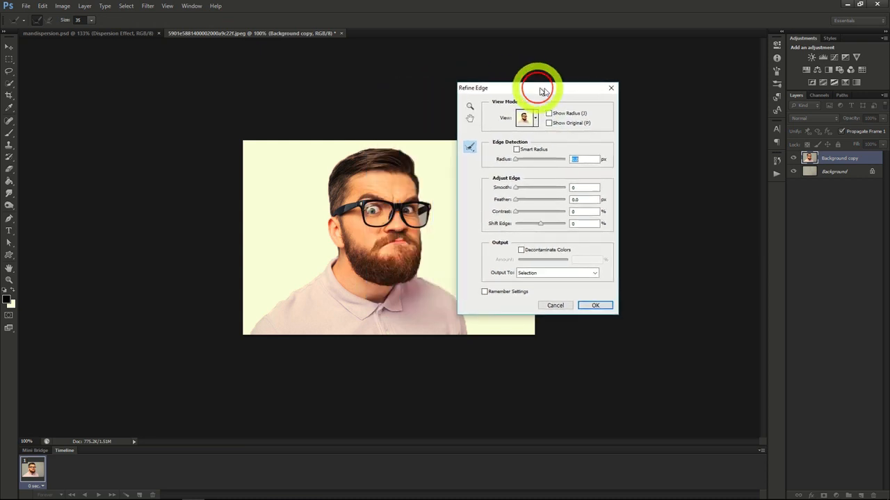
pyautogui.moveTo(535, 87); pyautogui.dragTo(631, 94)
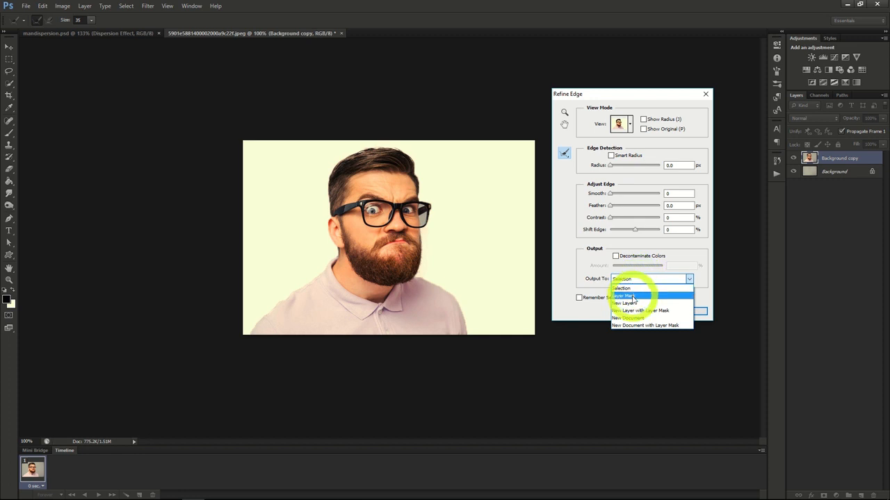
pyautogui.click(628, 296)
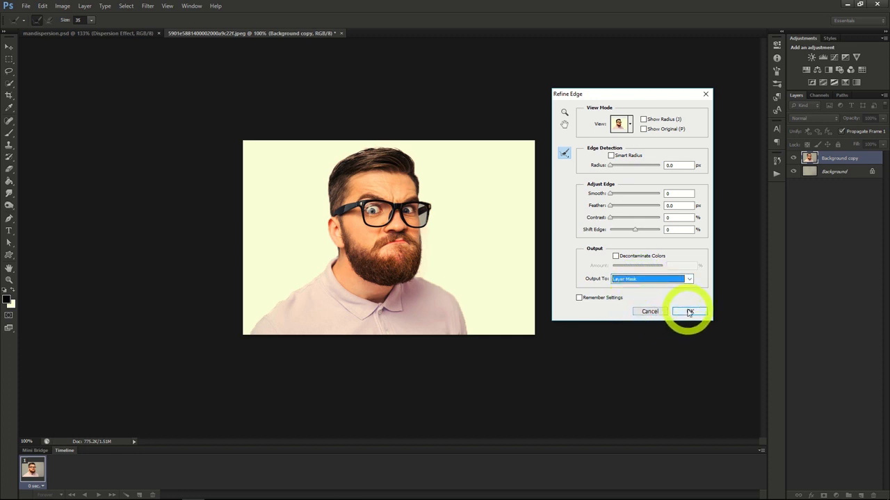
pyautogui.click(689, 311)
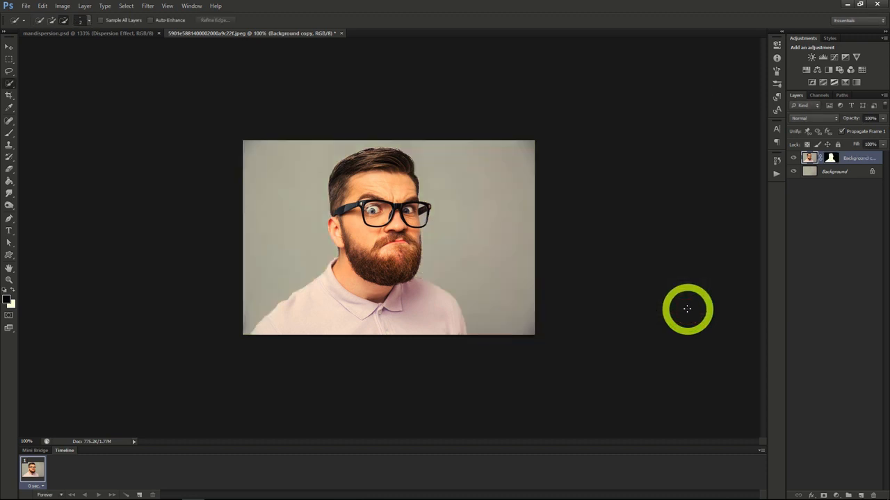
pyautogui.moveTo(793, 160)
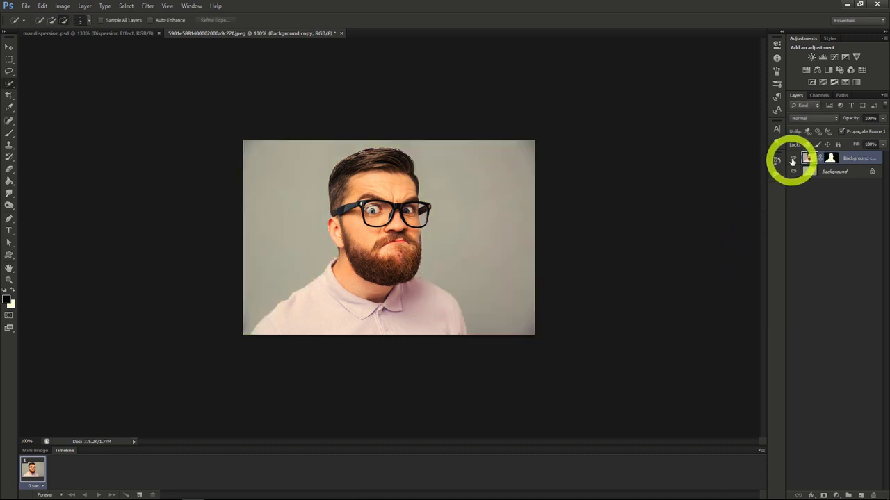
pyautogui.moveTo(793, 160)
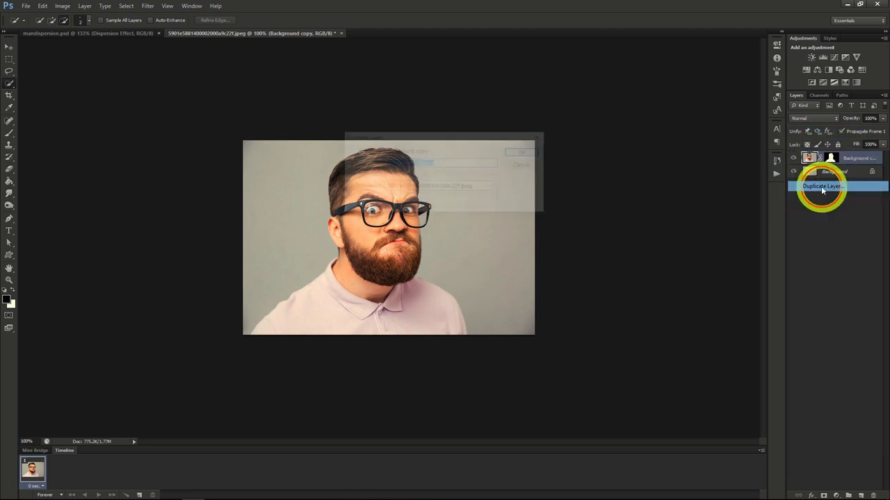
# Duplicate the masked layer twice, naming the copies 'Dispersion Effect' and 'Man'.
pyautogui.click(823, 186)
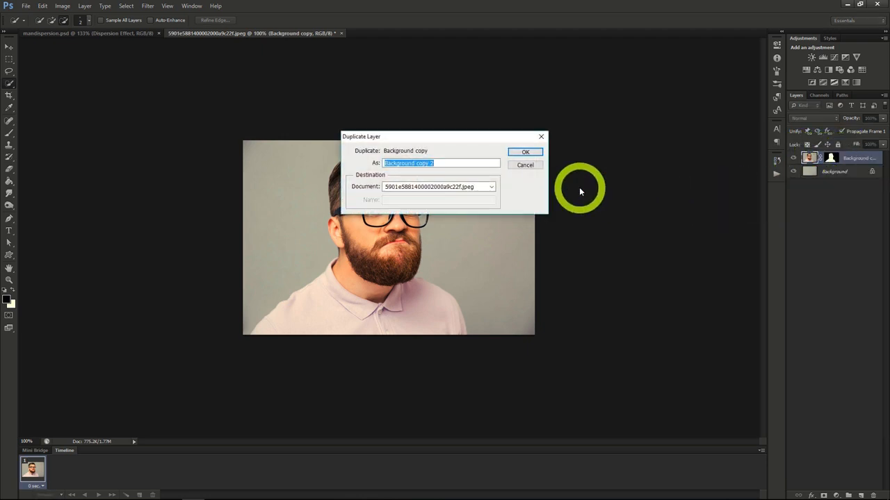
pyautogui.moveTo(525, 151)
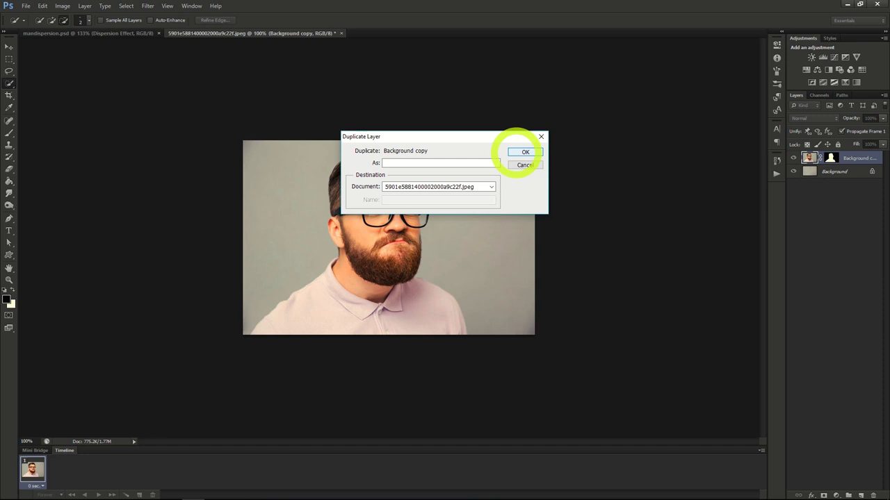
pyautogui.write('Dispersion Ef')
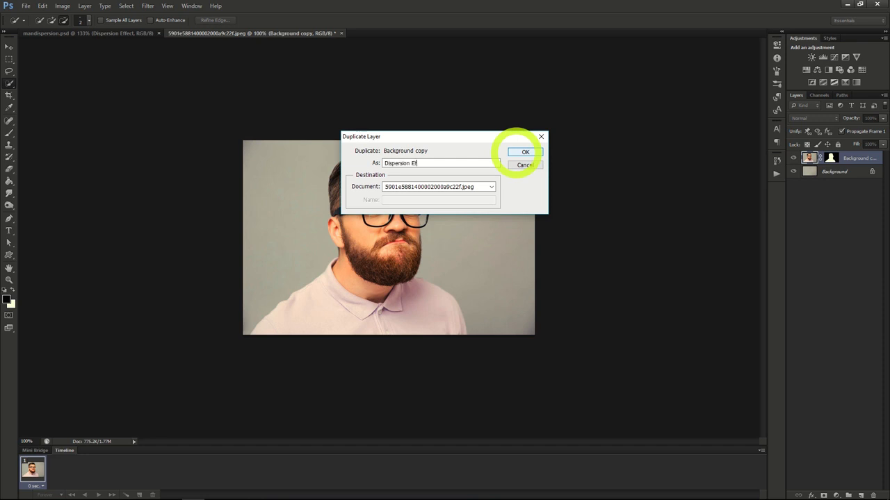
pyautogui.click(526, 152)
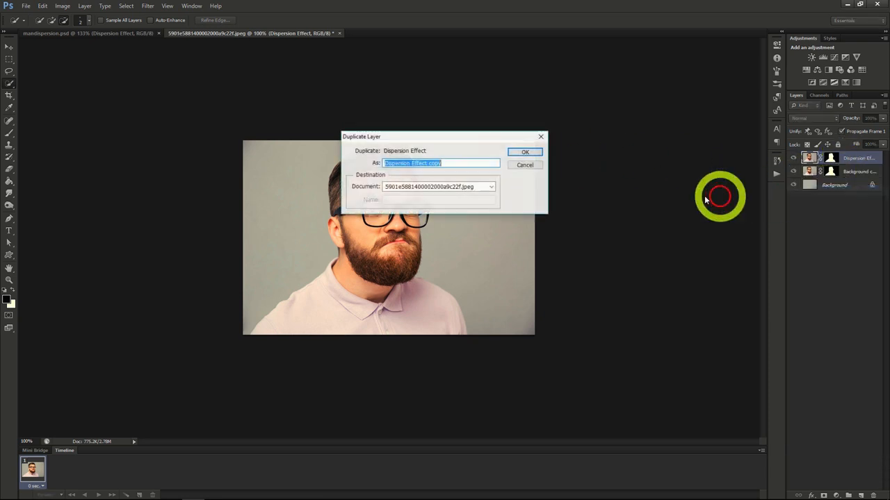
pyautogui.write('M')
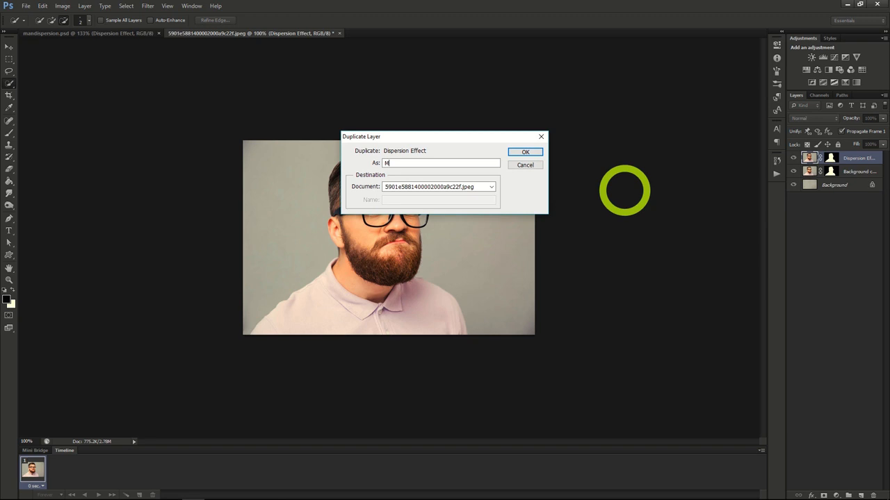
pyautogui.click(525, 151)
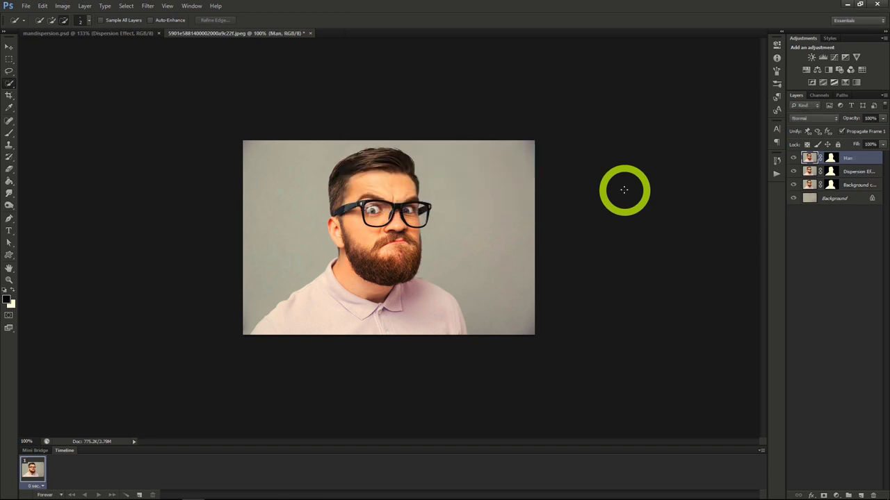
# Start the Liquify filter on the Dispersion Effect layer.
pyautogui.click(848, 172)
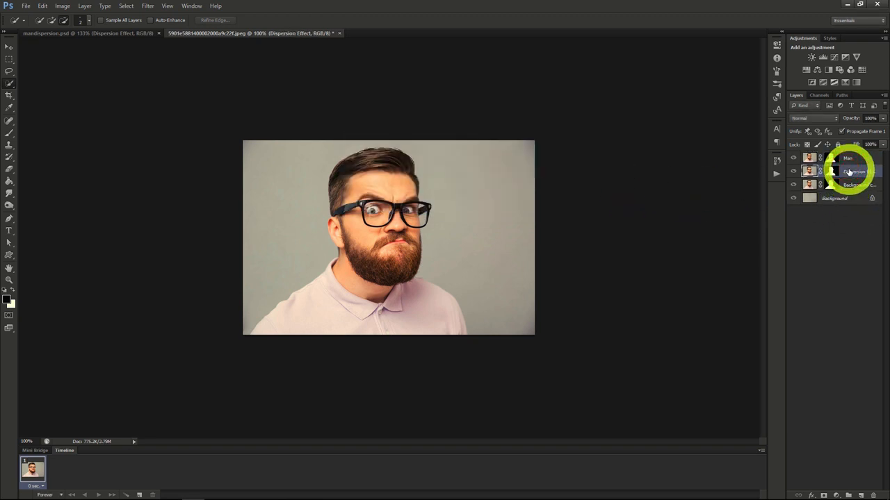
pyautogui.click(848, 173)
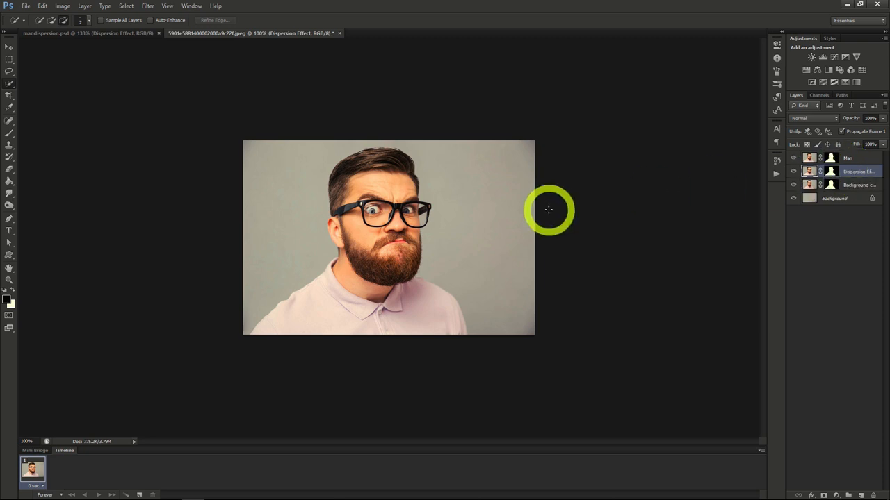
pyautogui.click(147, 5)
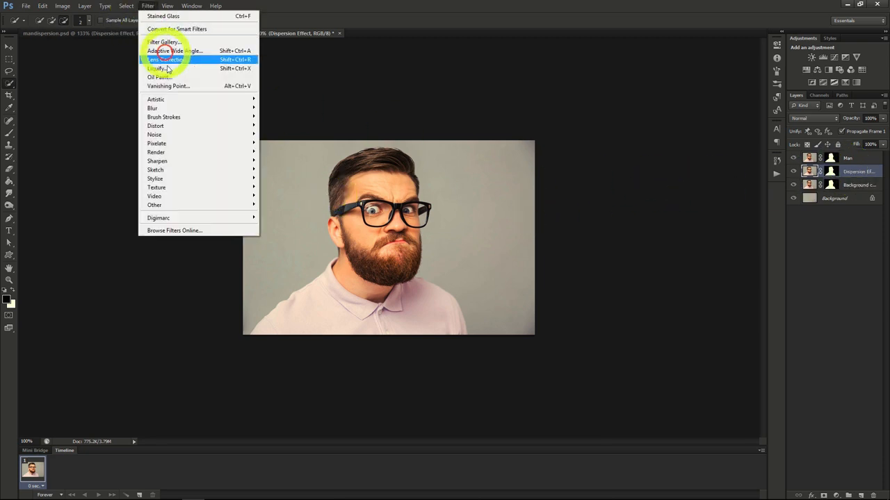
pyautogui.moveTo(160, 68)
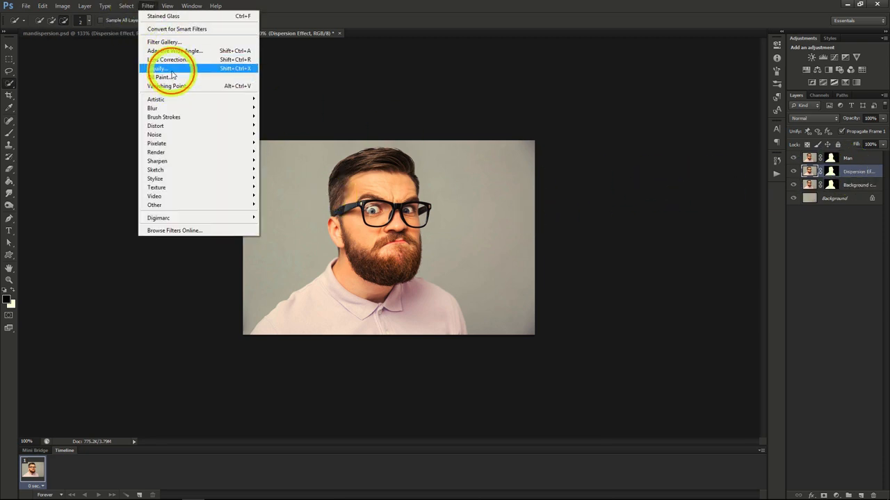
pyautogui.click(159, 68)
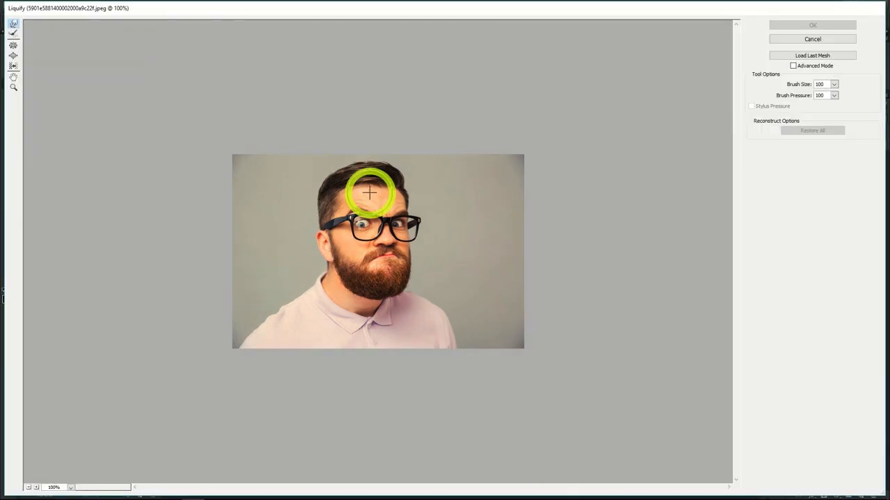
# Forward-warp the hair, forehead, face and beard out to the right edge and commit the Liquify.
pyautogui.moveTo(369, 193); pyautogui.dragTo(440, 142)
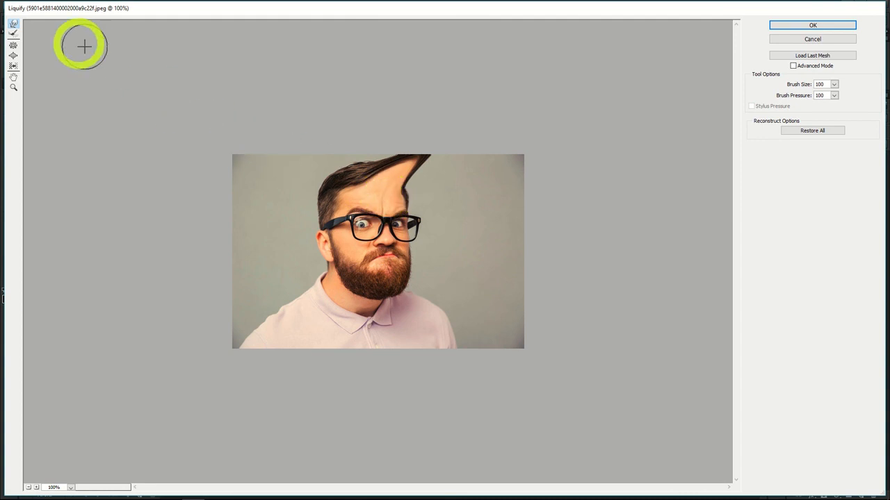
pyautogui.moveTo(395, 195)
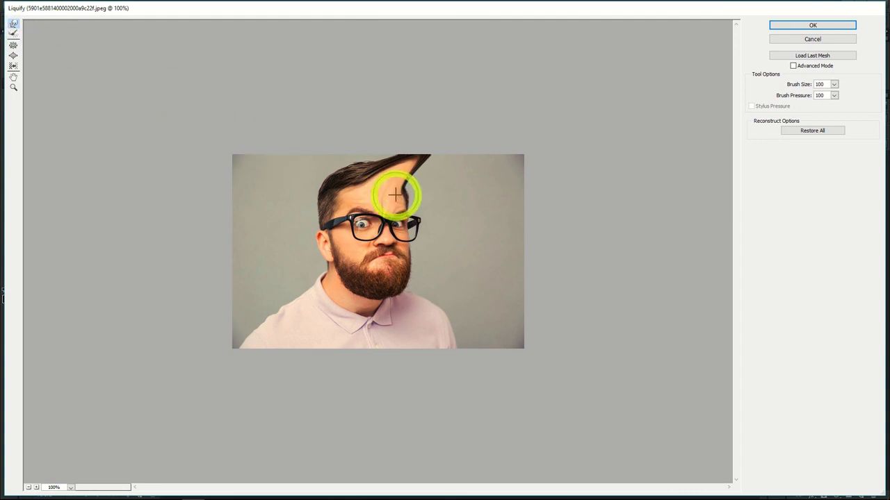
pyautogui.moveTo(395, 196); pyautogui.dragTo(400, 175)
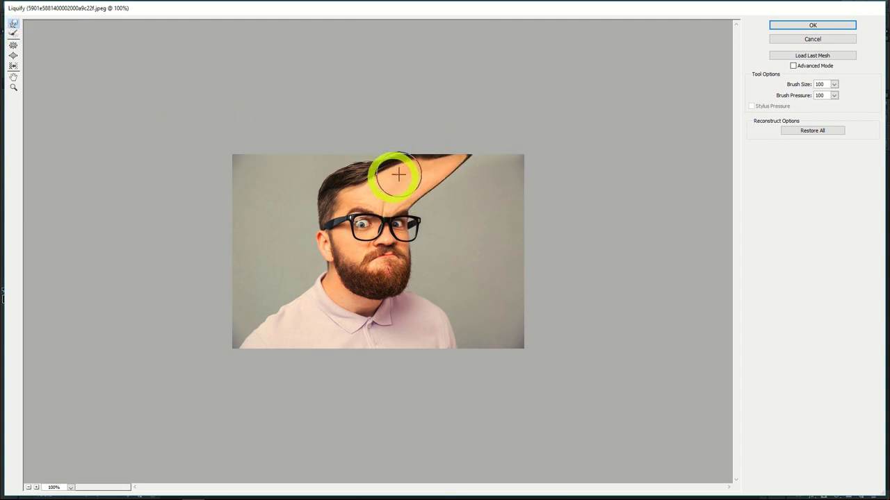
pyautogui.moveTo(398, 175); pyautogui.dragTo(475, 186)
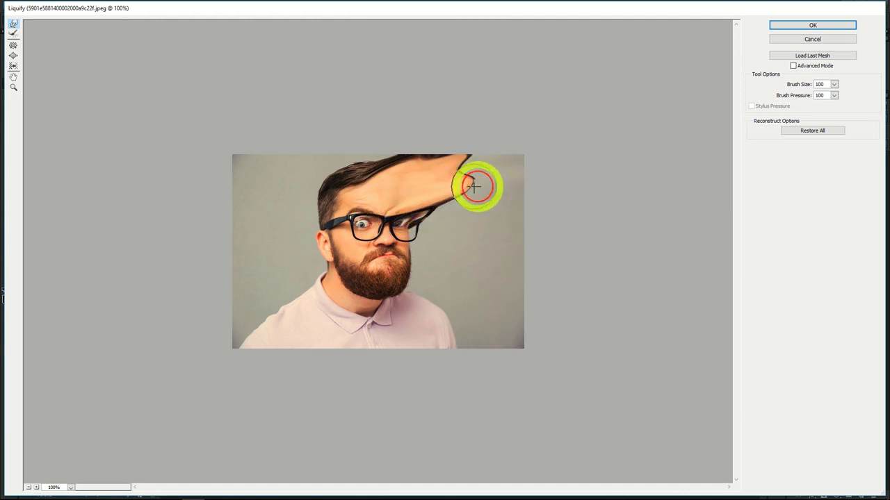
pyautogui.moveTo(476, 187); pyautogui.dragTo(520, 189)
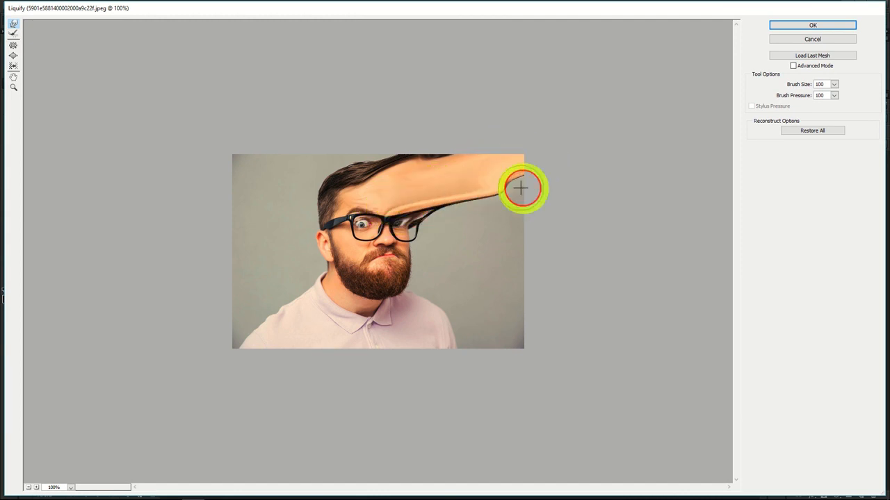
pyautogui.moveTo(520, 188); pyautogui.dragTo(414, 220)
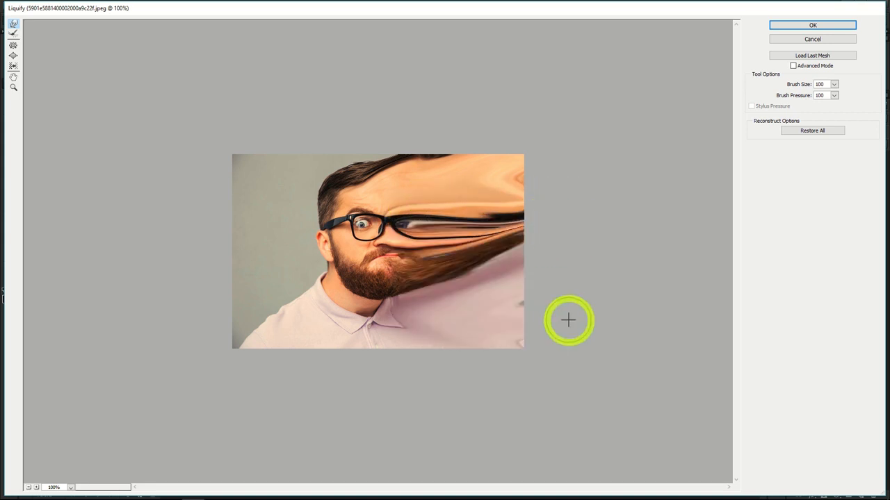
pyautogui.moveTo(567, 320); pyautogui.dragTo(452, 263)
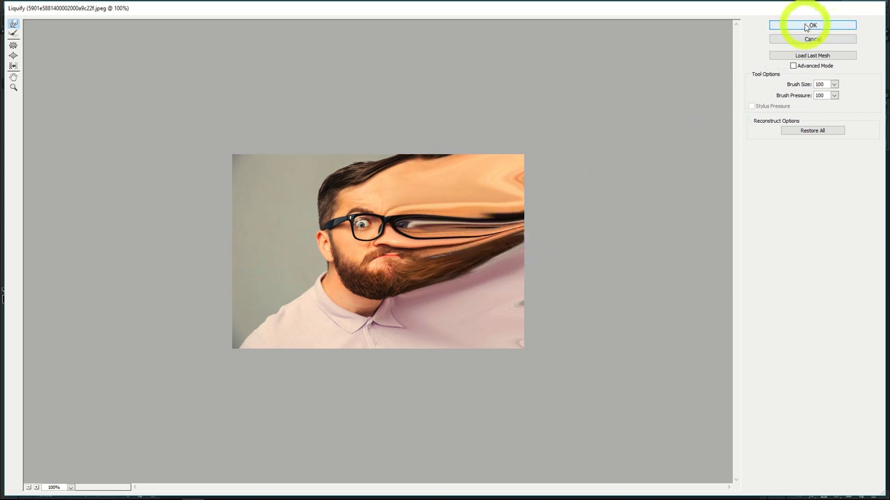
pyautogui.click(812, 25)
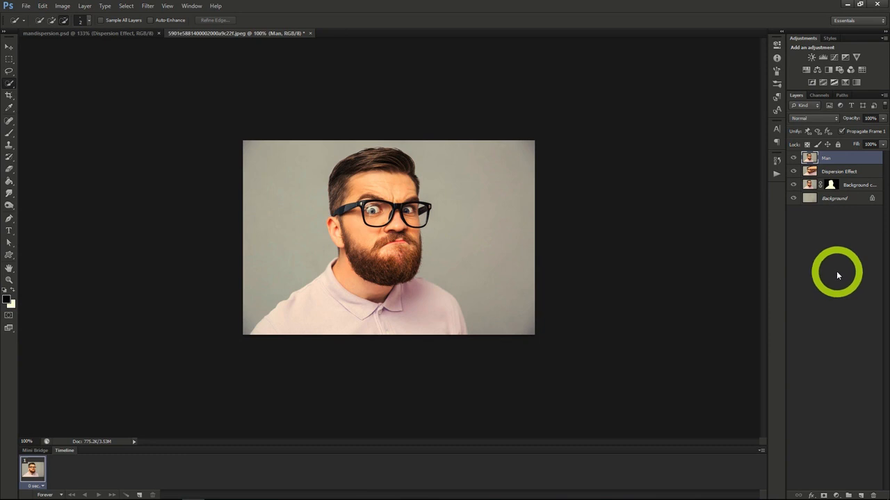
pyautogui.moveTo(841, 345)
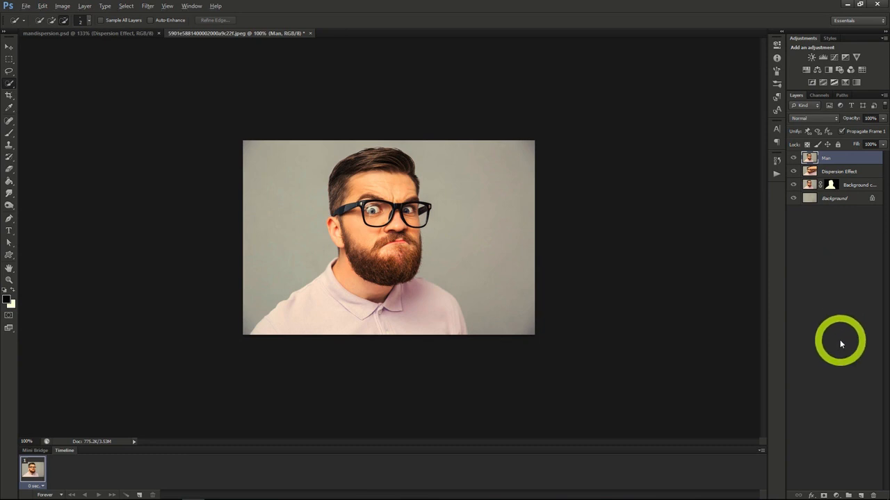
pyautogui.moveTo(823, 493)
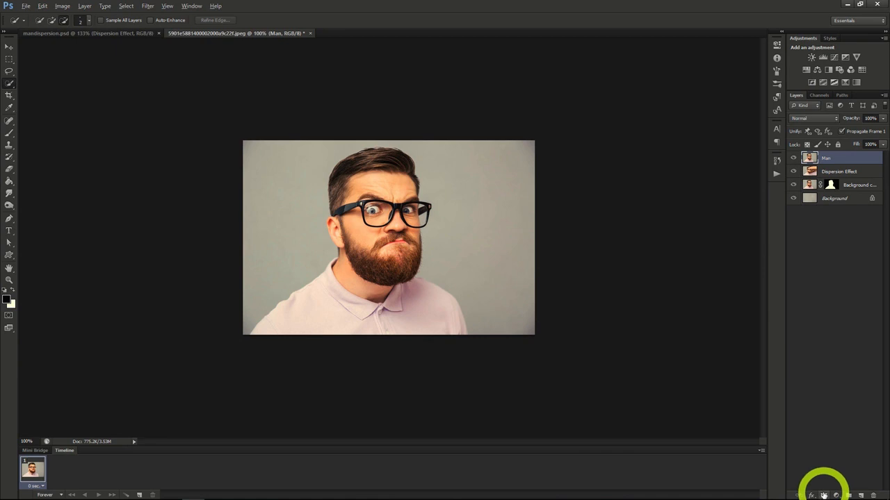
# Add a hide-all black mask to the Dispersion Effect layer, concealing the smear.
pyautogui.click(840, 171)
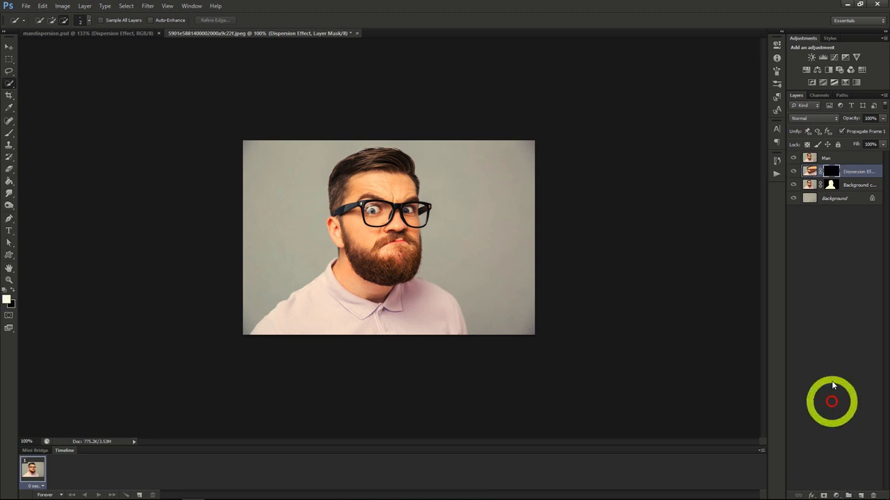
pyautogui.moveTo(837, 357)
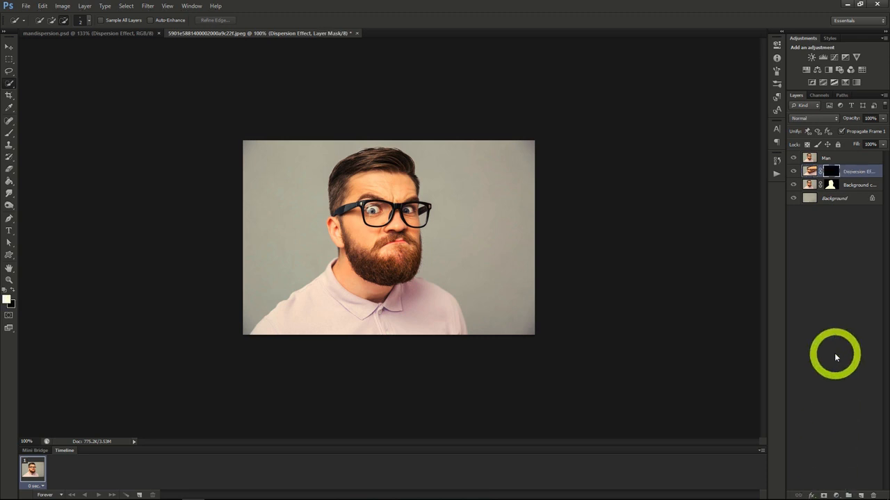
pyautogui.click(827, 158)
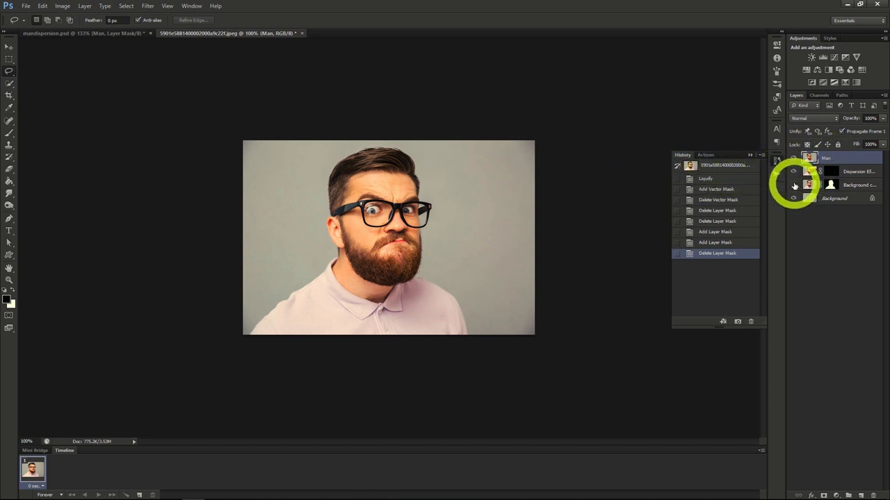
# Add a reveal-all white mask to the Man layer and target it for painting.
pyautogui.click(793, 185)
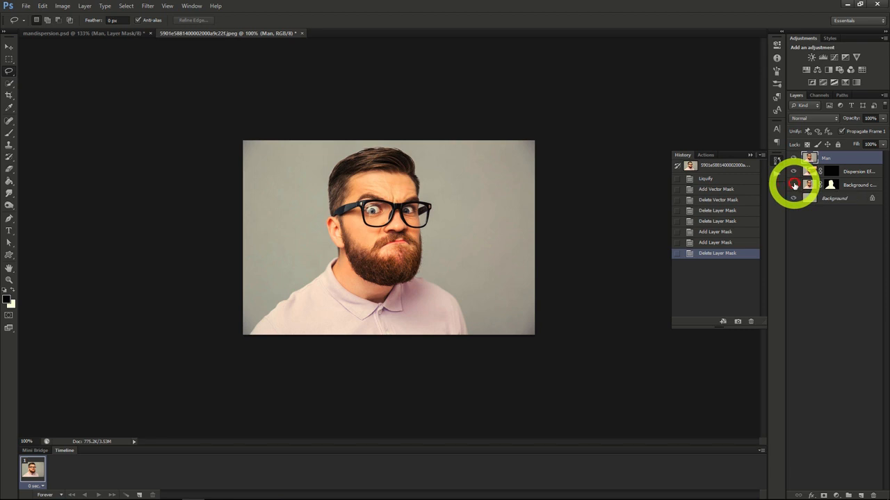
pyautogui.click(834, 159)
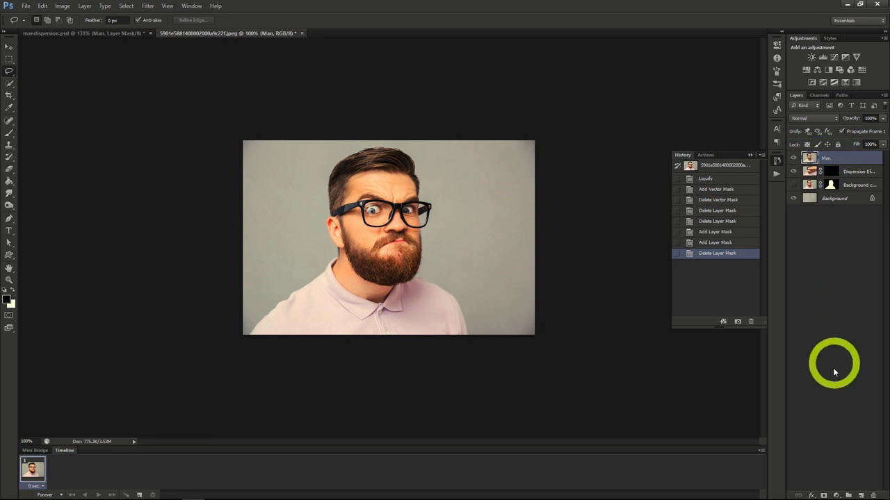
pyautogui.moveTo(823, 494)
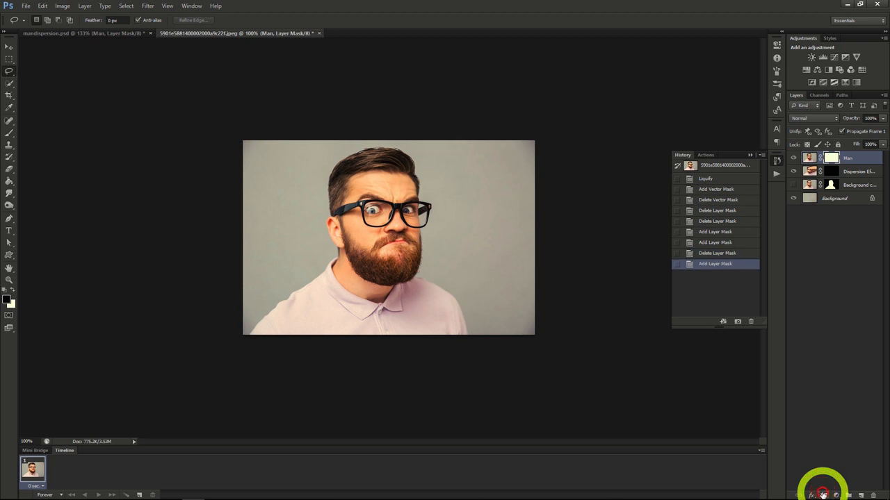
pyautogui.click(859, 171)
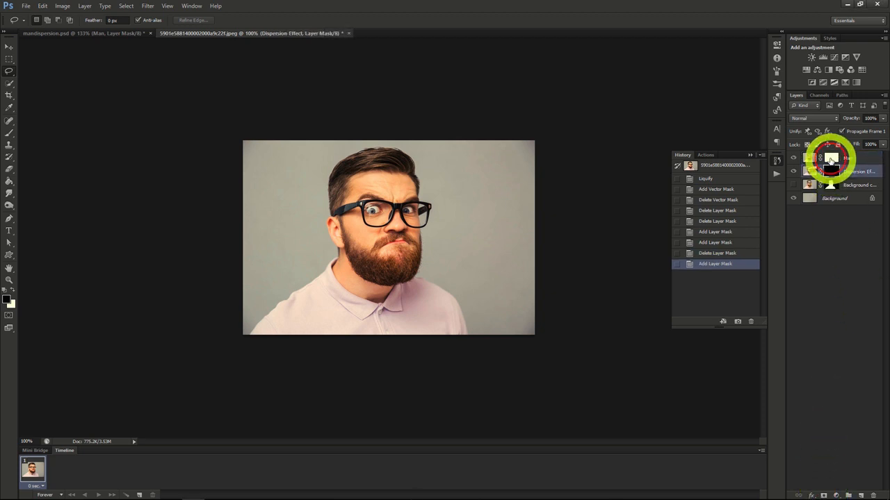
pyautogui.click(831, 158)
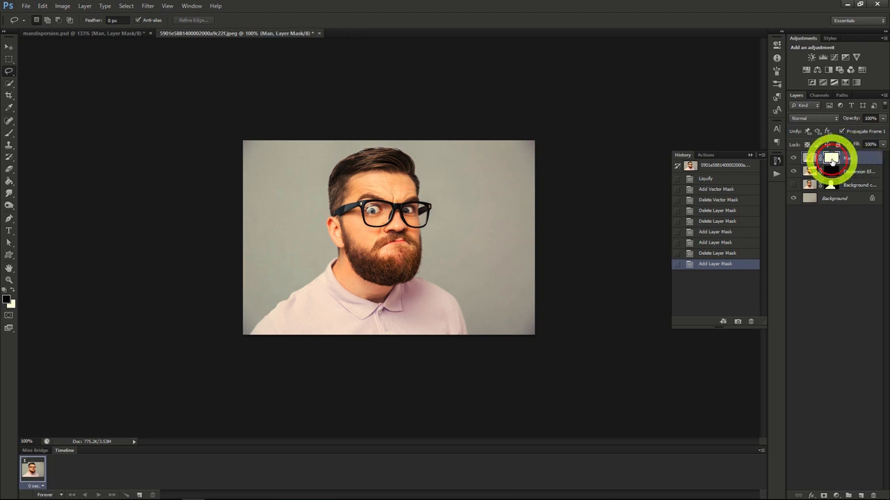
pyautogui.moveTo(832, 161)
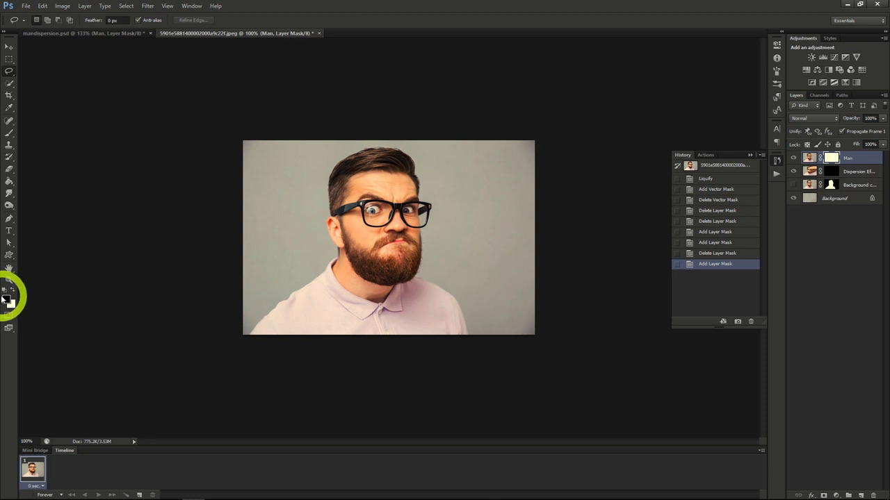
# Paint black particle brushstrokes on the Man mask to break up the right of the face.
pyautogui.click(8, 132)
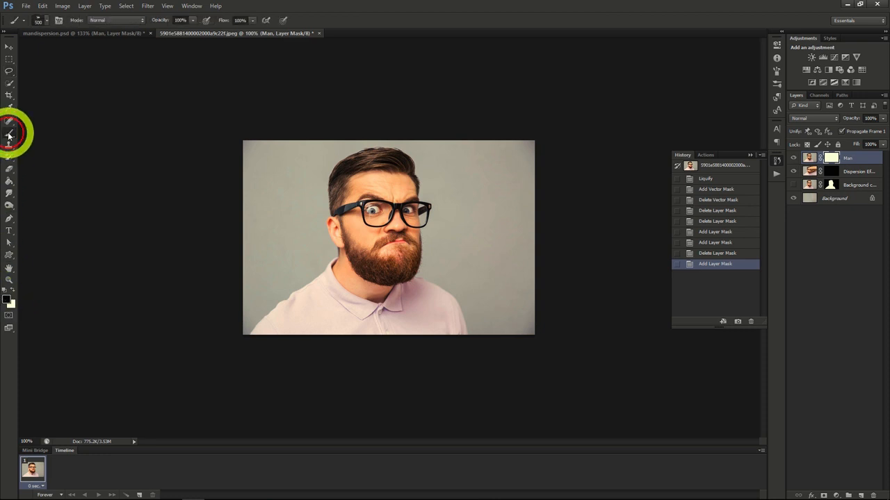
pyautogui.click(47, 20)
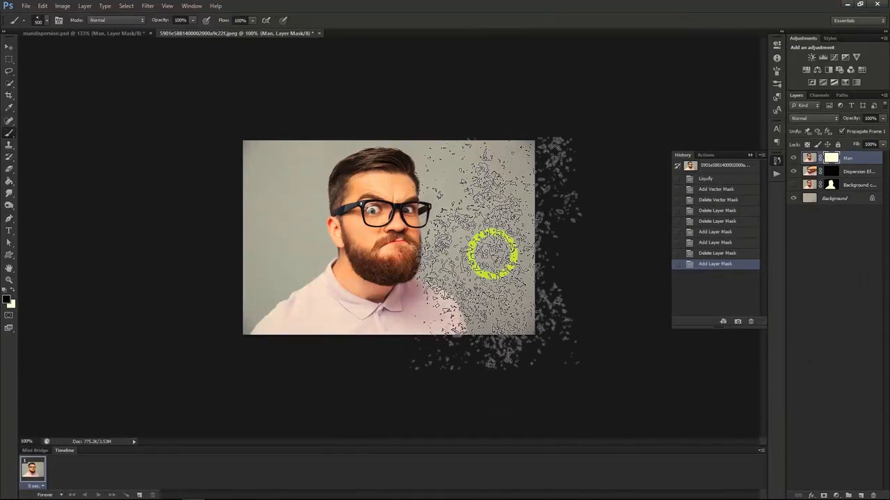
pyautogui.moveTo(493, 253); pyautogui.dragTo(452, 230)
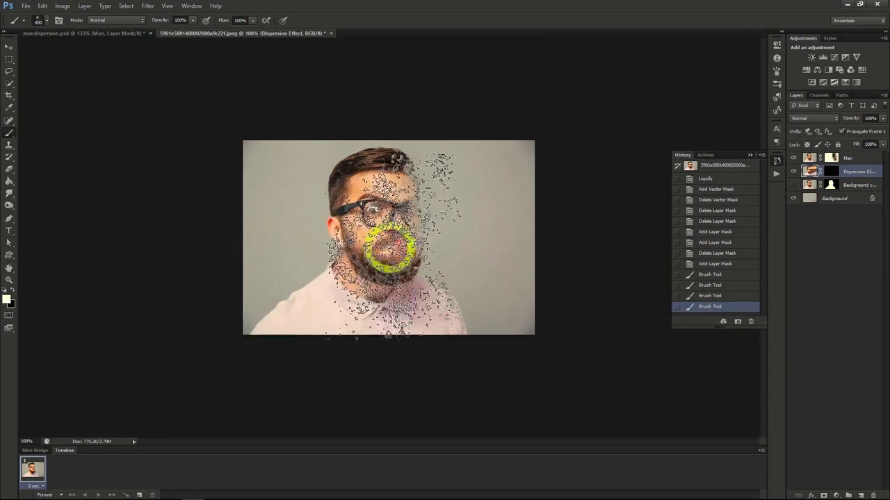
# Paint white particle strokes on the Dispersion Effect mask above the head and off the beard.
pyautogui.click(46, 19)
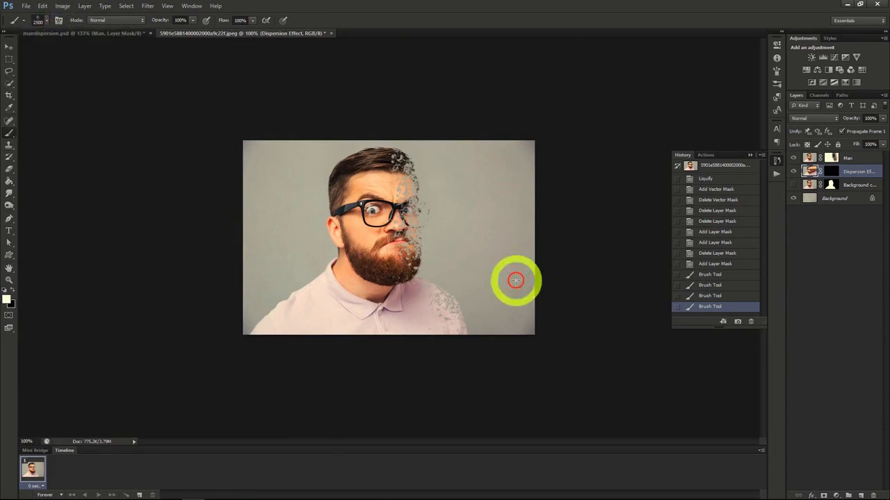
pyautogui.moveTo(475, 242)
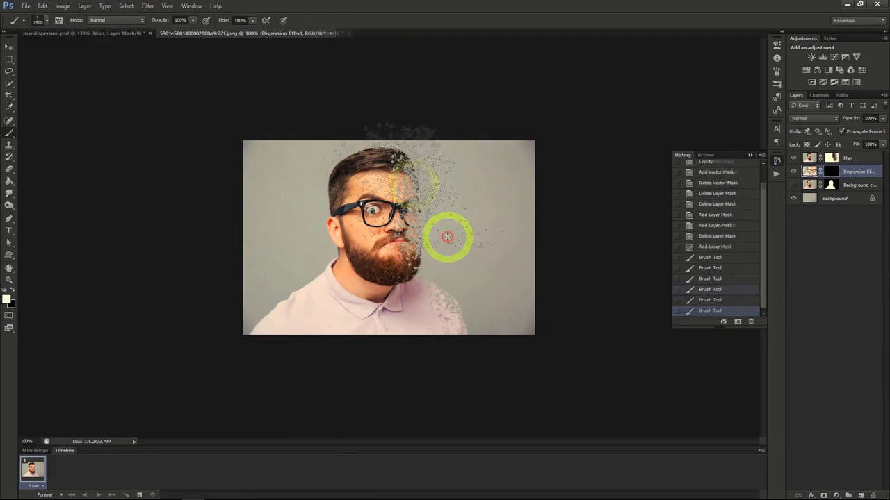
pyautogui.moveTo(447, 236); pyautogui.dragTo(420, 186)
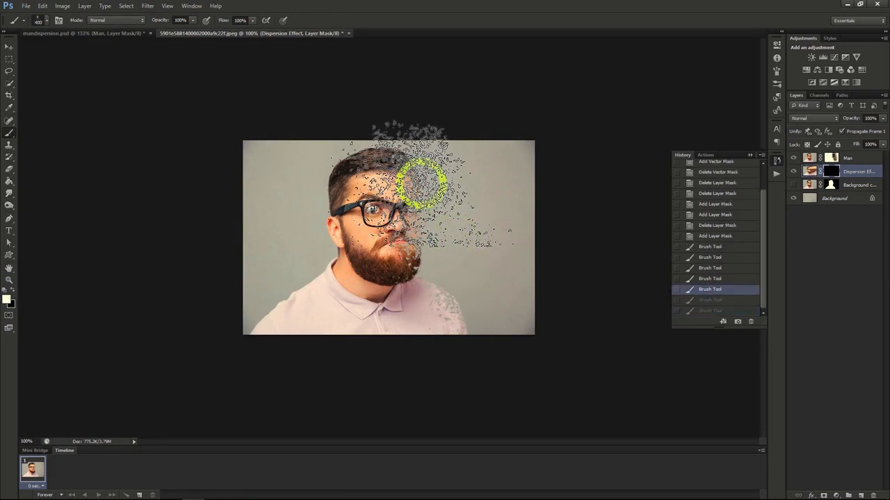
pyautogui.moveTo(420, 180); pyautogui.dragTo(470, 278)
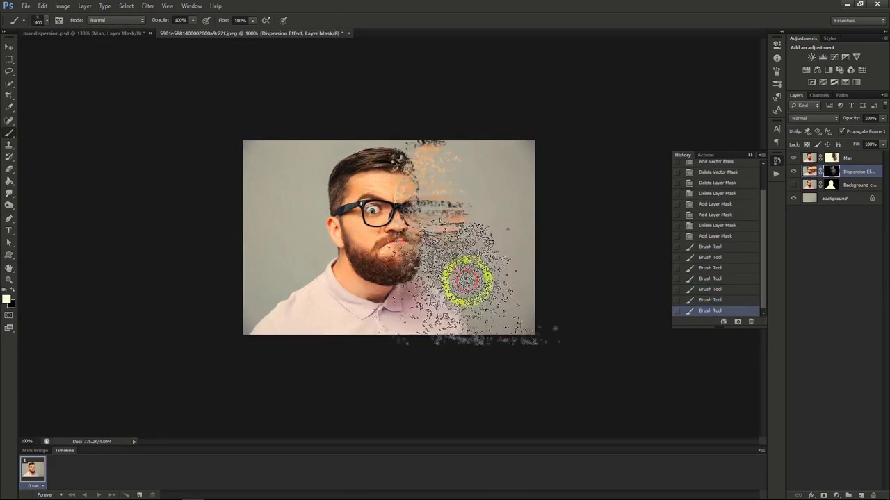